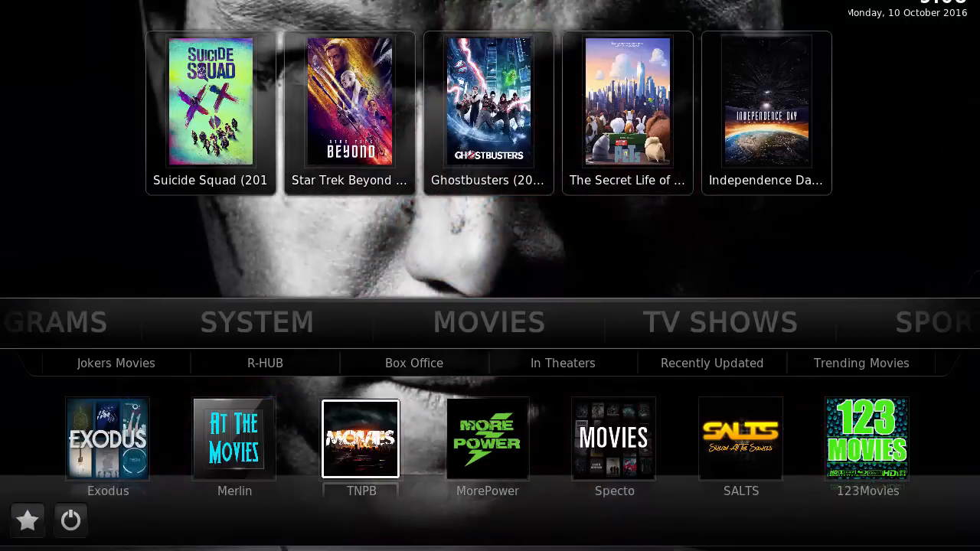
{"action": "mouse_move", "coordinate": [692, 443]}
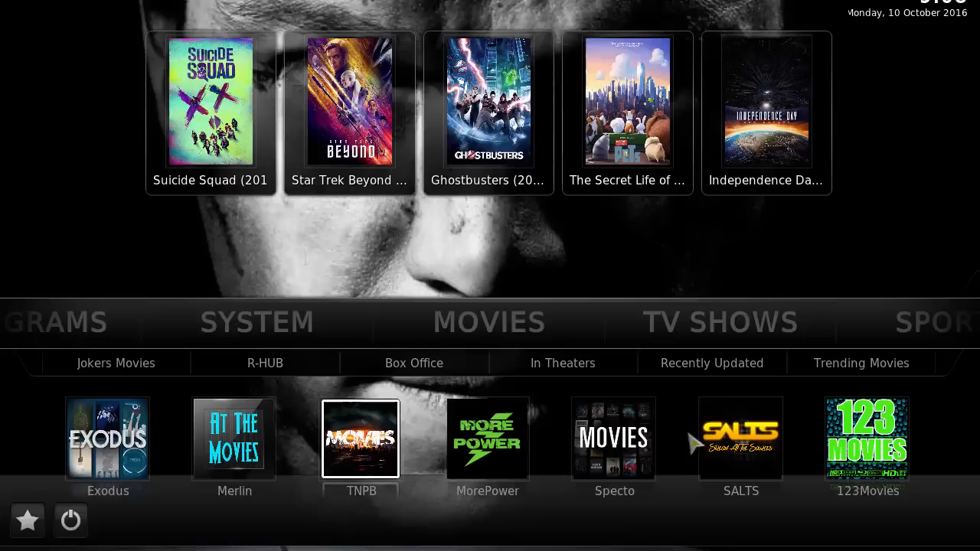
{"action": "mouse_move", "coordinate": [580, 242]}
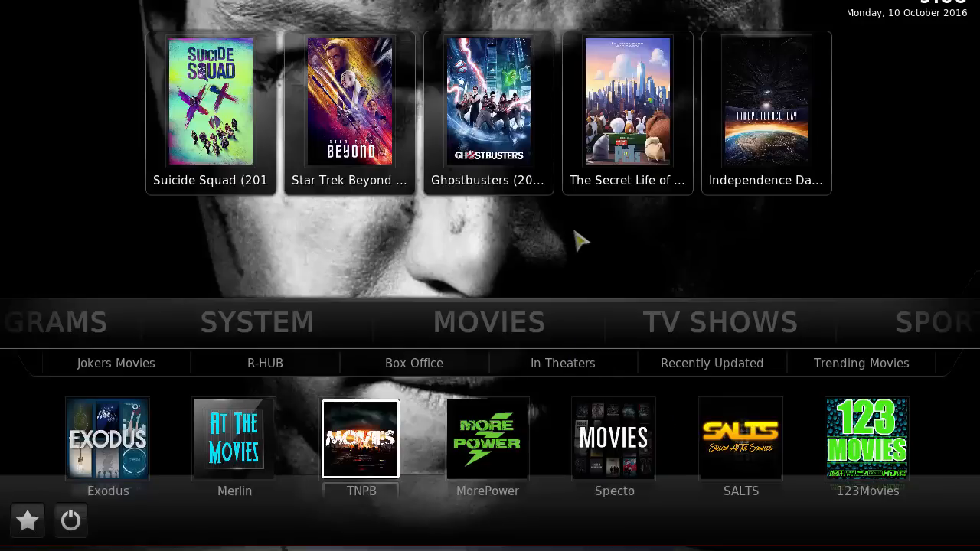
{"action": "mouse_move", "coordinate": [478, 268]}
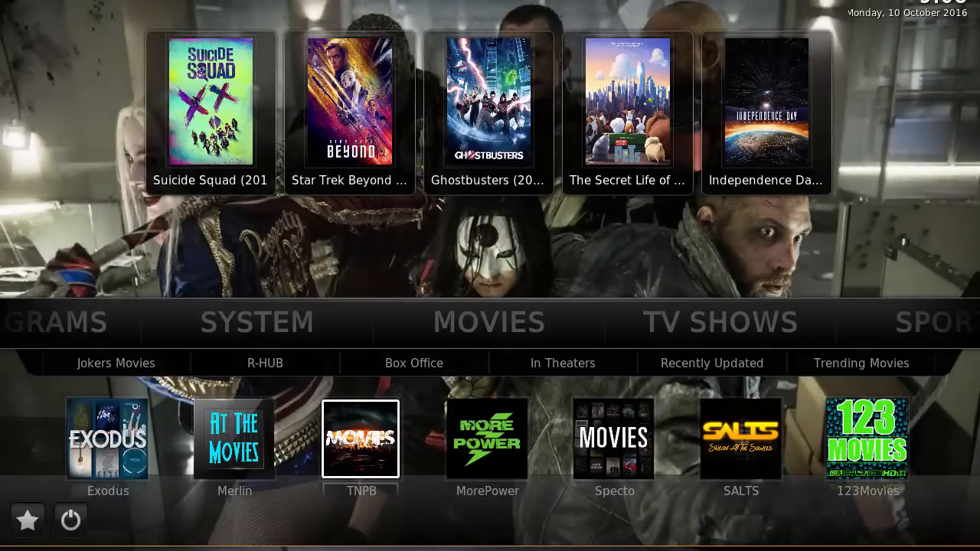
{"action": "mouse_move", "coordinate": [362, 309]}
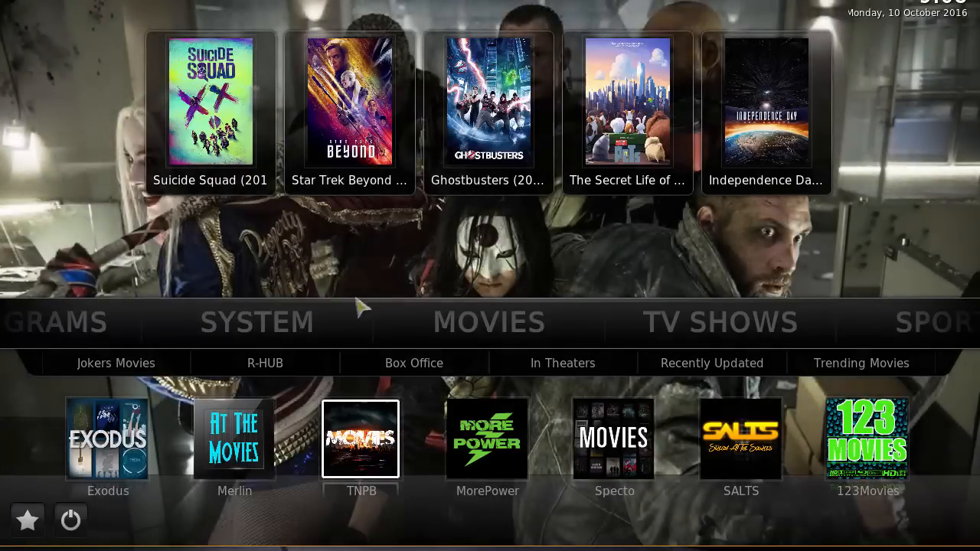
- Browse the TV Shows section and briefly list one add-on's shows
{"action": "left_click", "coordinate": [488, 322]}
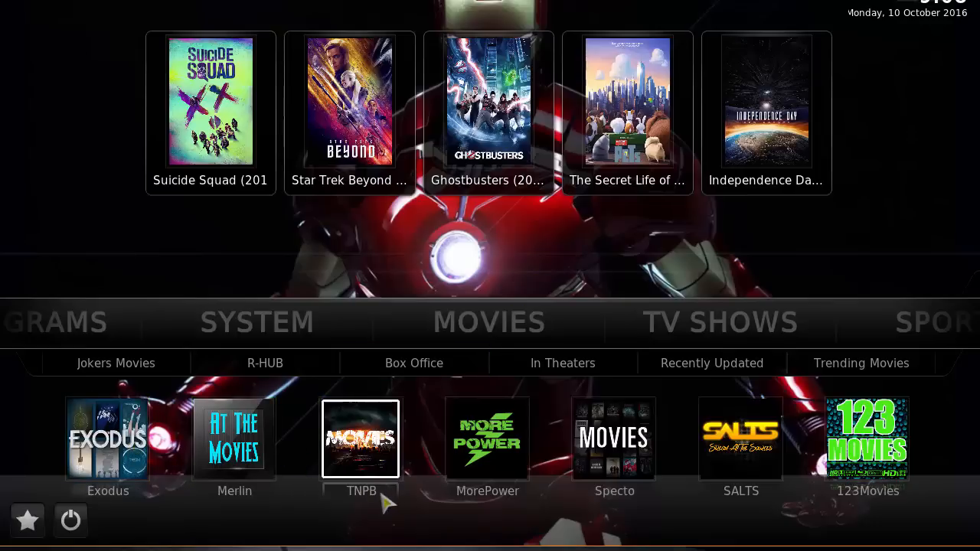
{"action": "mouse_move", "coordinate": [741, 438]}
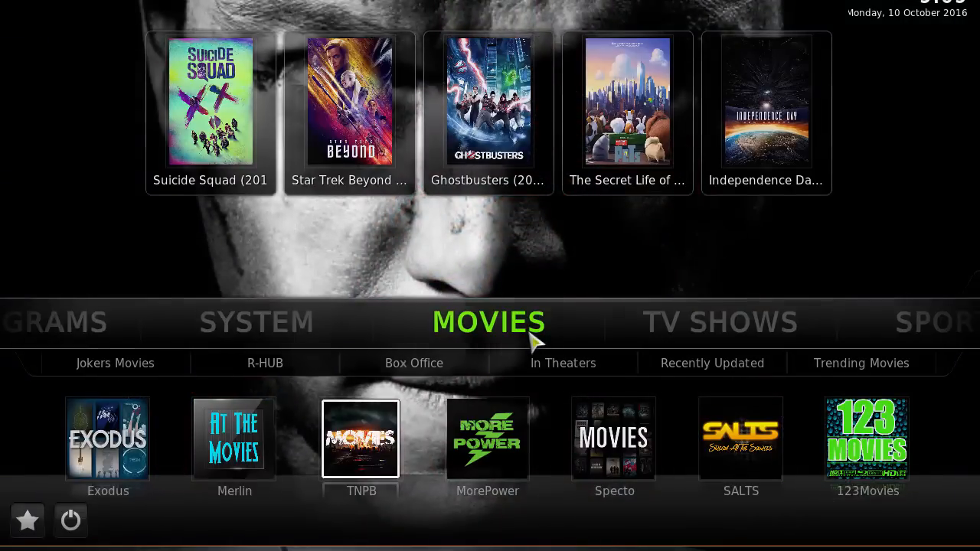
{"action": "left_click", "coordinate": [867, 438]}
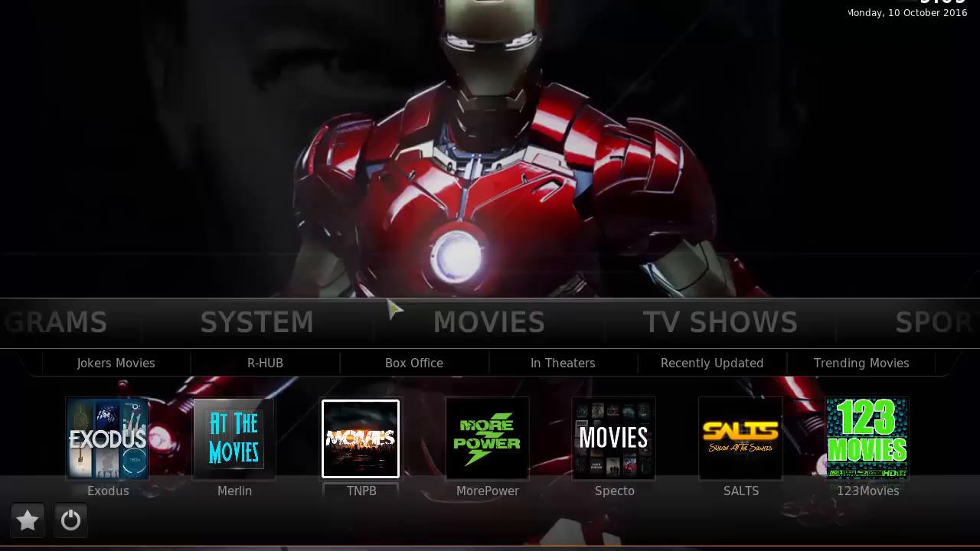
{"action": "left_click", "coordinate": [564, 363]}
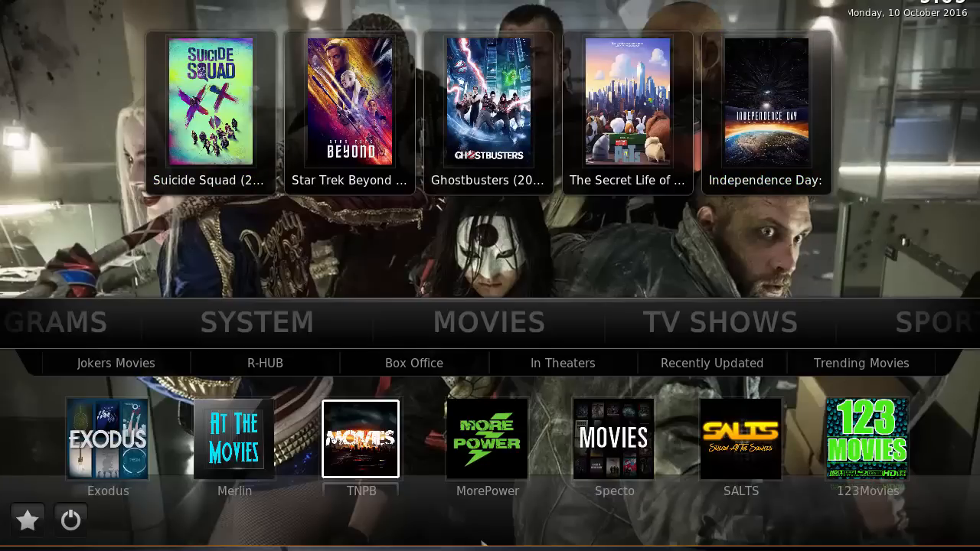
- Continue through Sports to the Workout section's fitness add-ons
{"action": "left_click", "coordinate": [489, 322]}
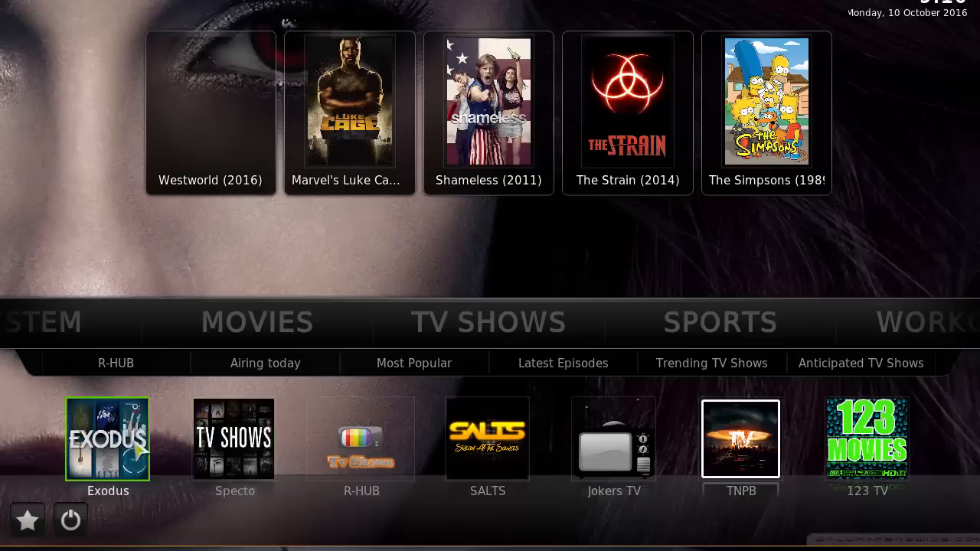
{"action": "mouse_move", "coordinate": [234, 438]}
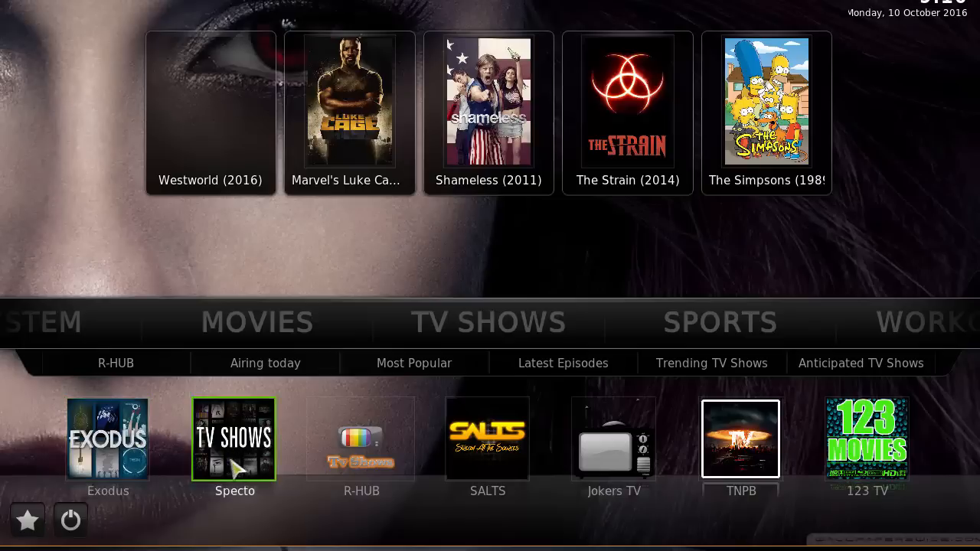
{"action": "mouse_move", "coordinate": [579, 505]}
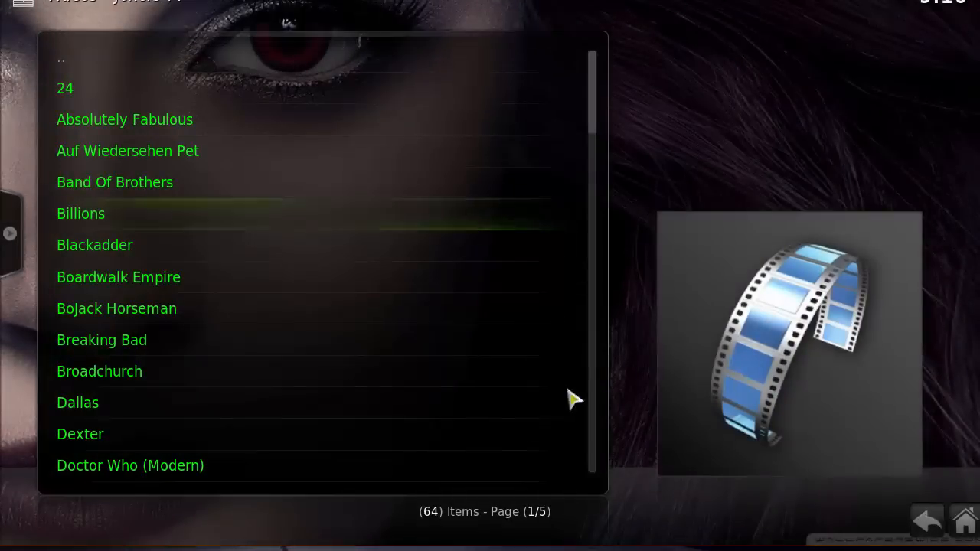
{"action": "scroll", "scroll_direction": "down", "scroll_amount": 3}
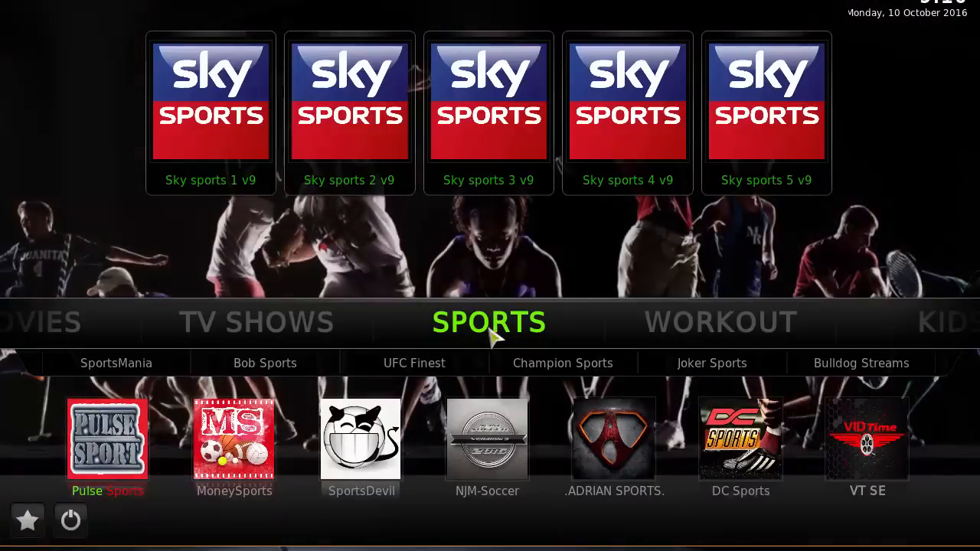
{"action": "mouse_move", "coordinate": [612, 438]}
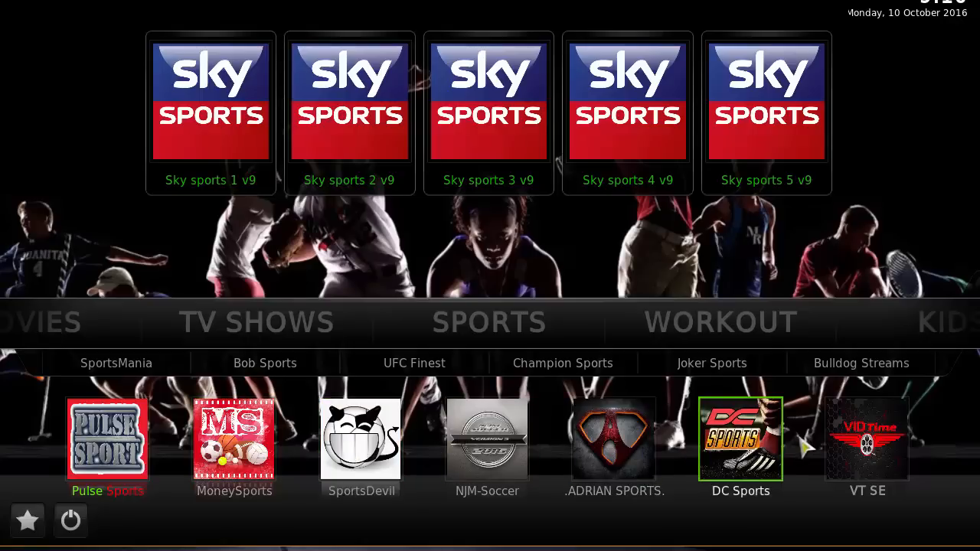
{"action": "left_click", "coordinate": [413, 363]}
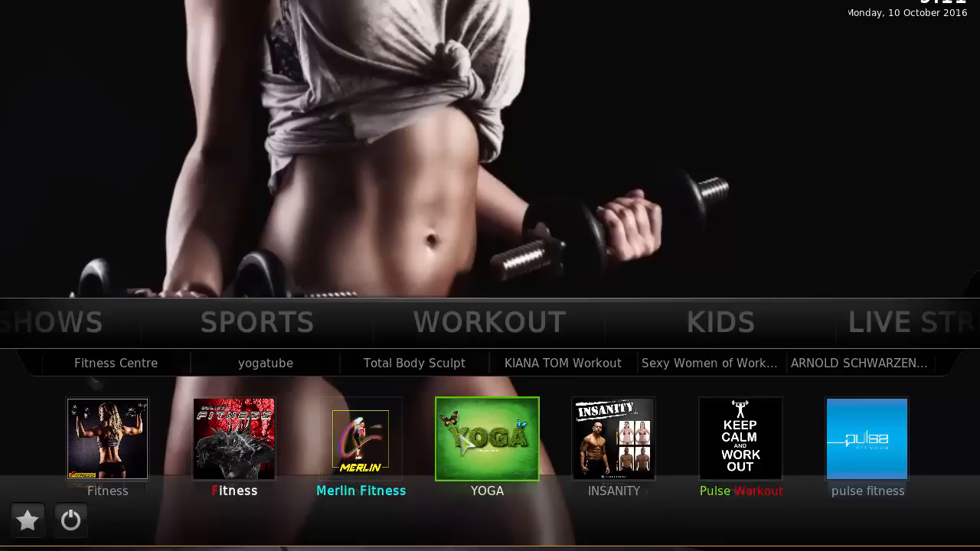
{"action": "mouse_move", "coordinate": [234, 437]}
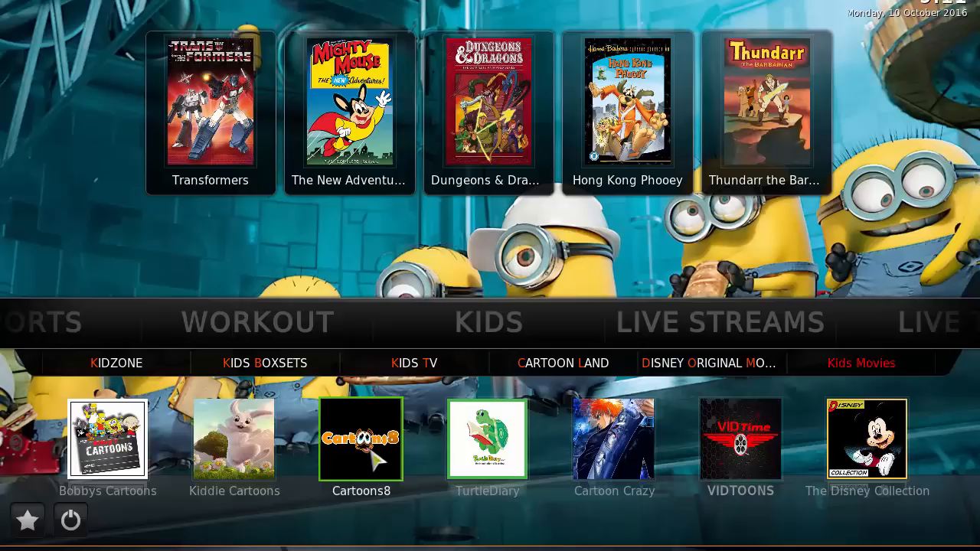
{"action": "mouse_move", "coordinate": [614, 437]}
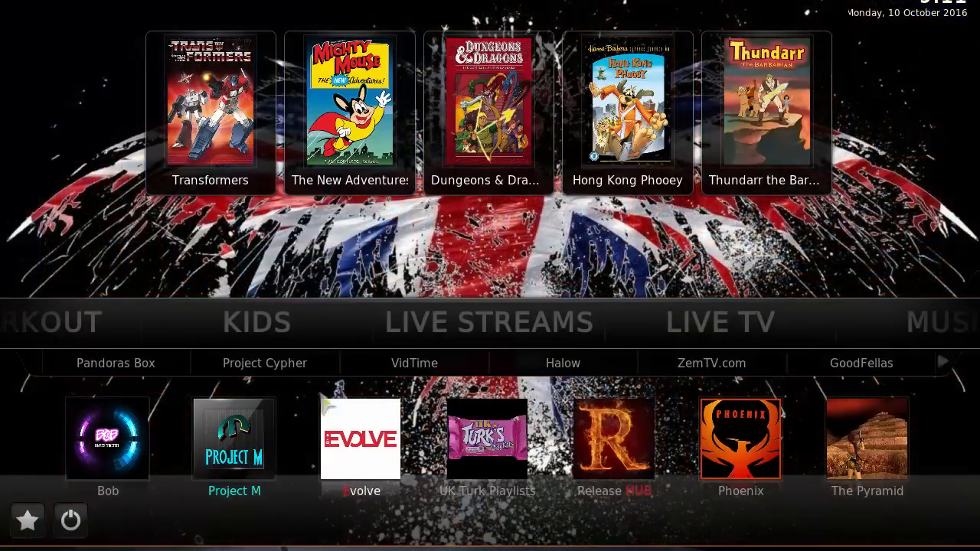
- Move past Kids, Live Streams, Live TV and Programs to the System section
{"action": "left_click", "coordinate": [867, 438]}
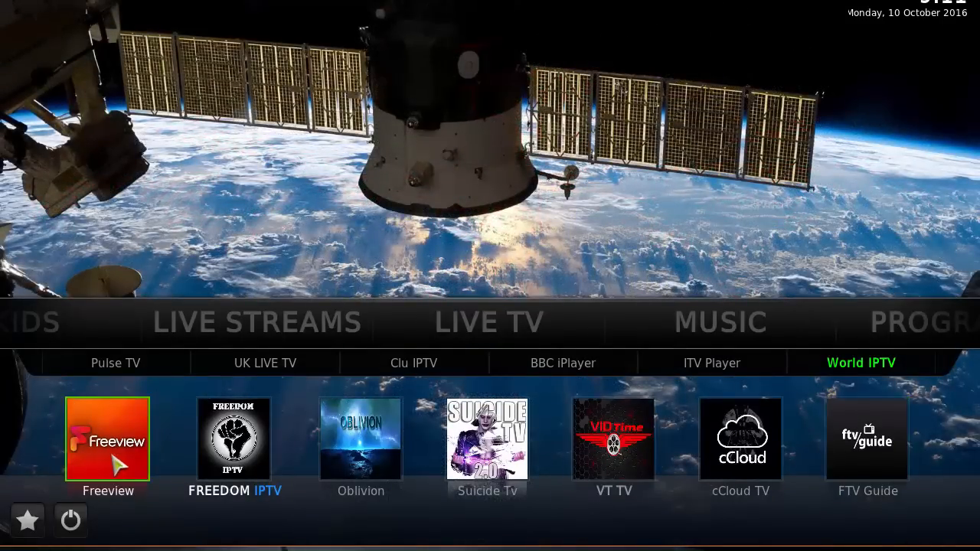
{"action": "mouse_move", "coordinate": [487, 438]}
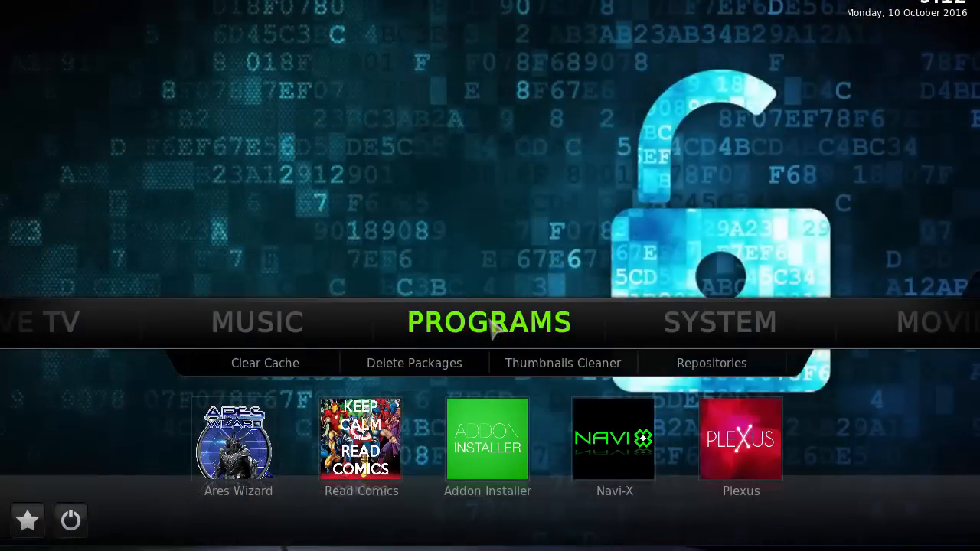
{"action": "mouse_move", "coordinate": [365, 340]}
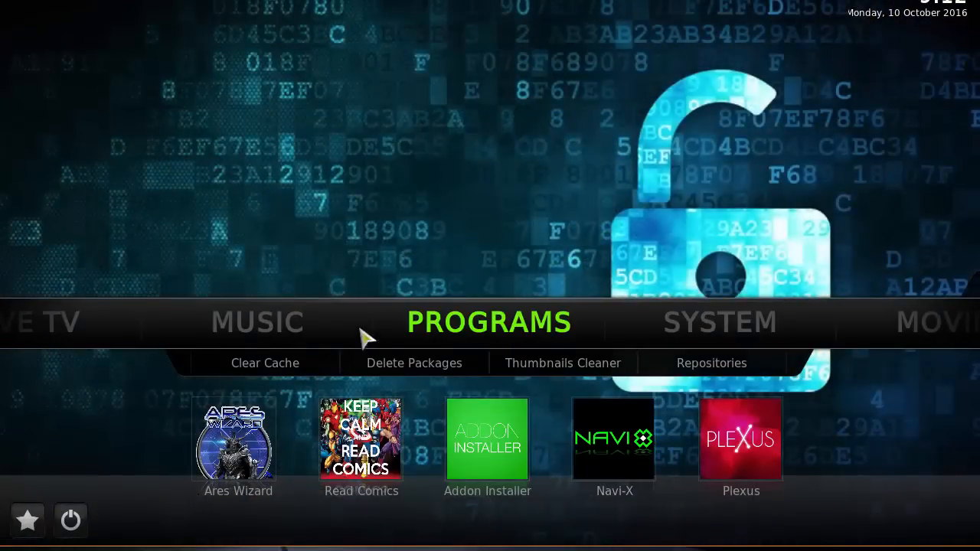
{"action": "left_click", "coordinate": [718, 322]}
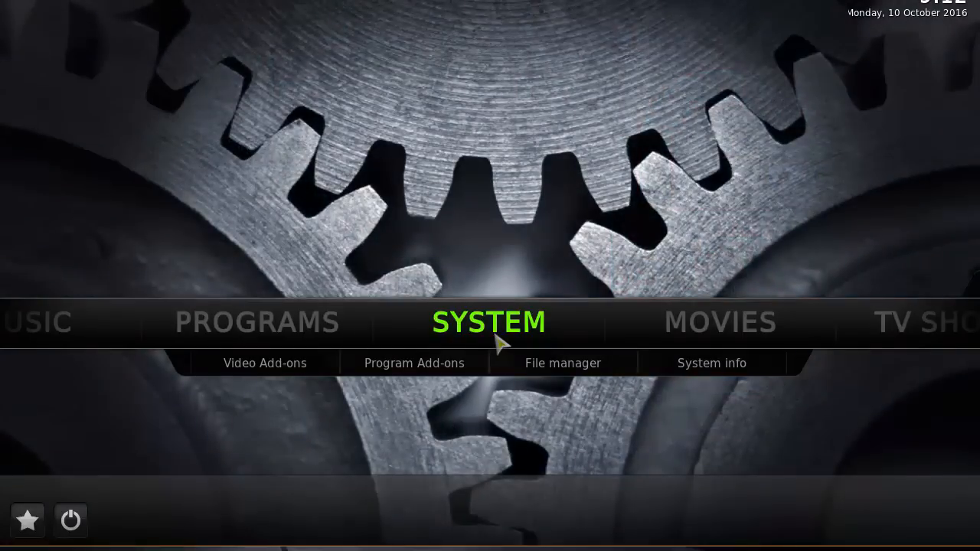
{"action": "mouse_move", "coordinate": [508, 252]}
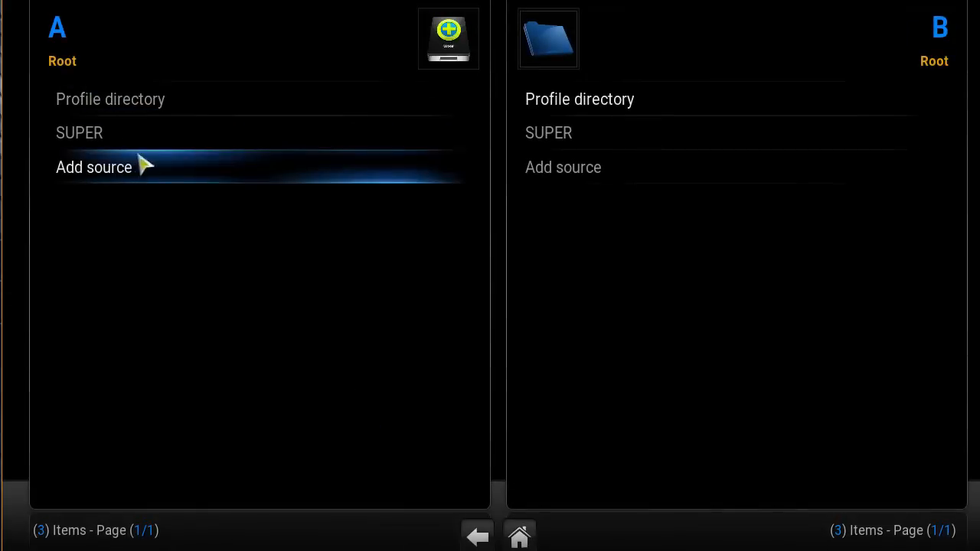
{"action": "left_click", "coordinate": [93, 167]}
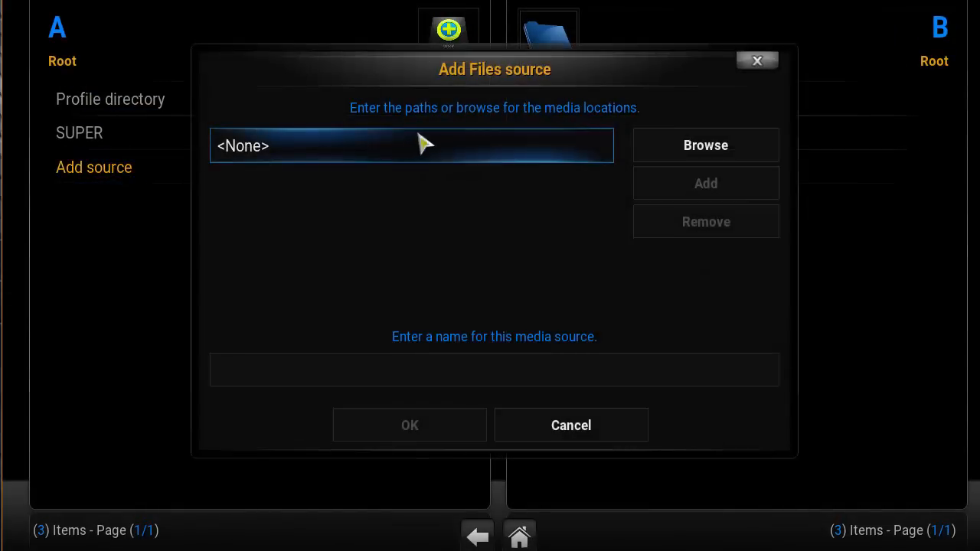
{"action": "left_click", "coordinate": [410, 145]}
{"action": "type", "text": "http://ar"}
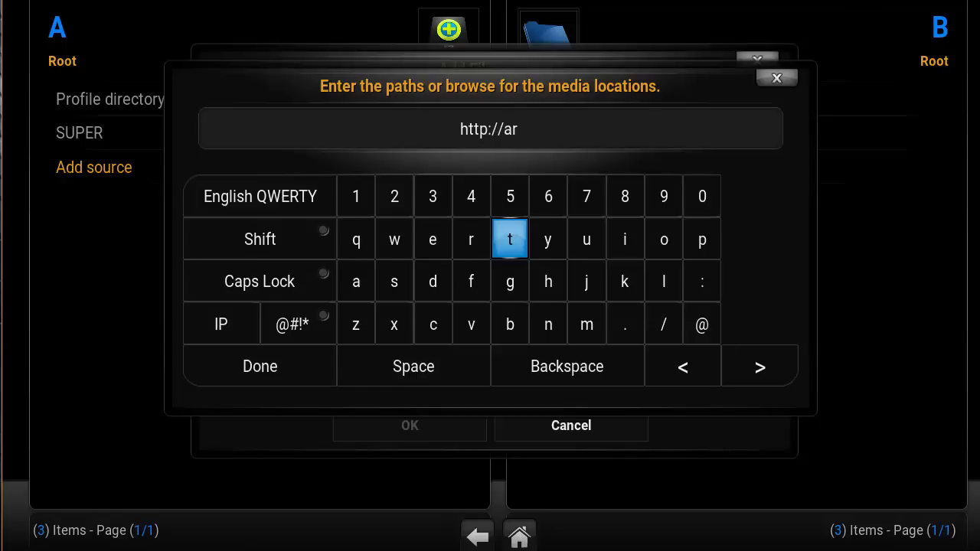
{"action": "type", "text": "eswizard.co.uk"}
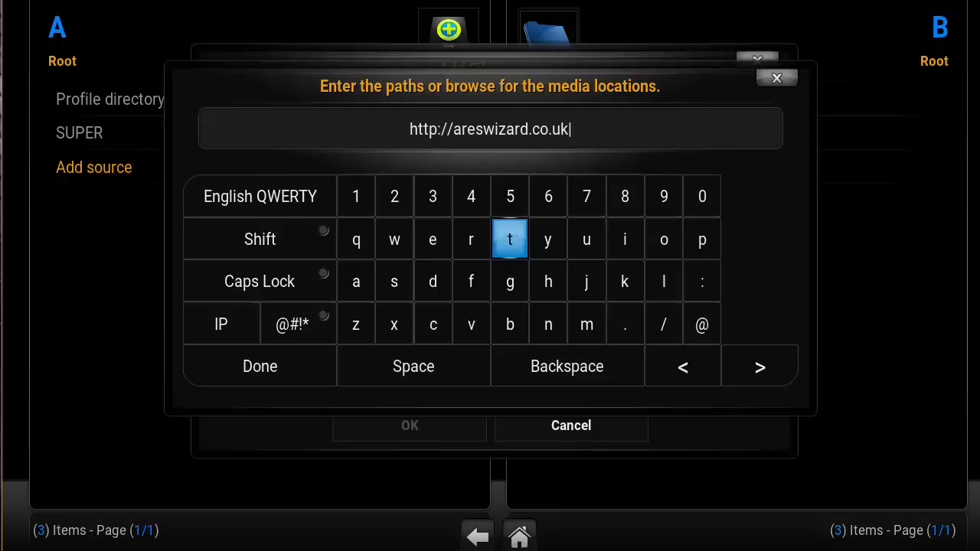
{"action": "mouse_move", "coordinate": [521, 167]}
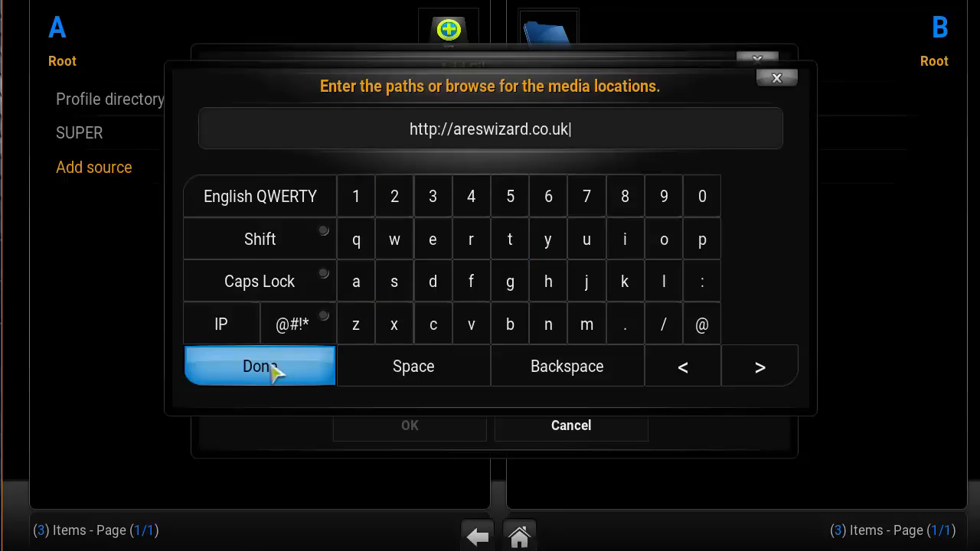
{"action": "left_click", "coordinate": [260, 366]}
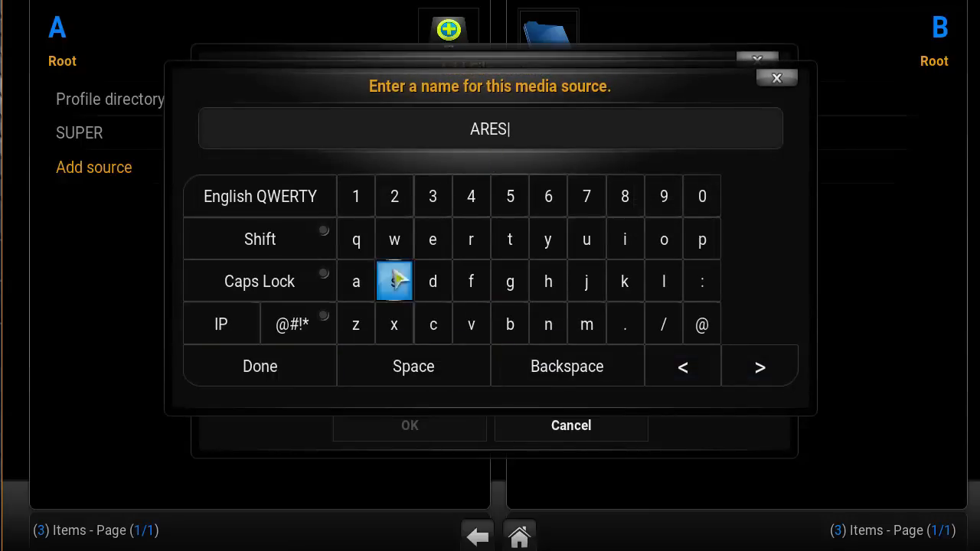
- Name the source ARES and finish adding it
{"action": "left_click", "coordinate": [260, 365]}
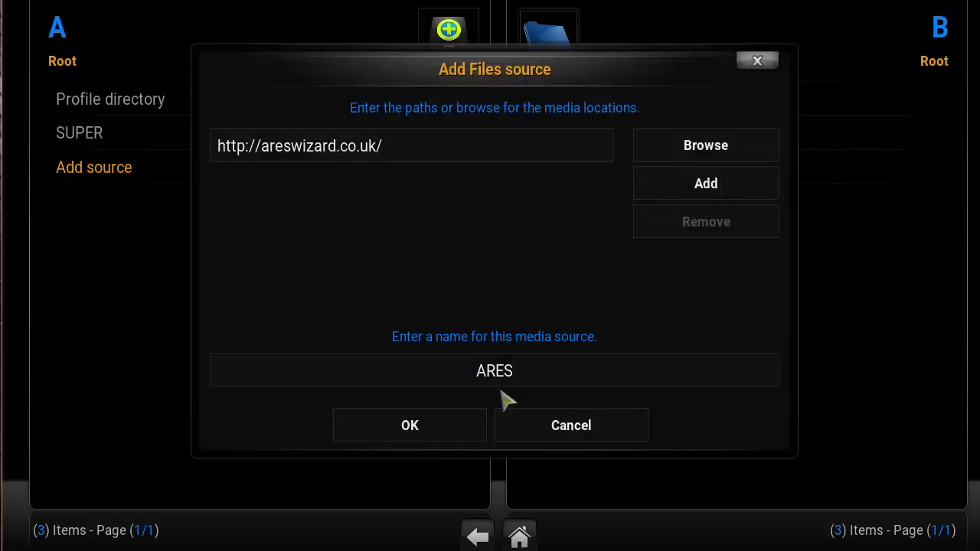
{"action": "mouse_move", "coordinate": [398, 413]}
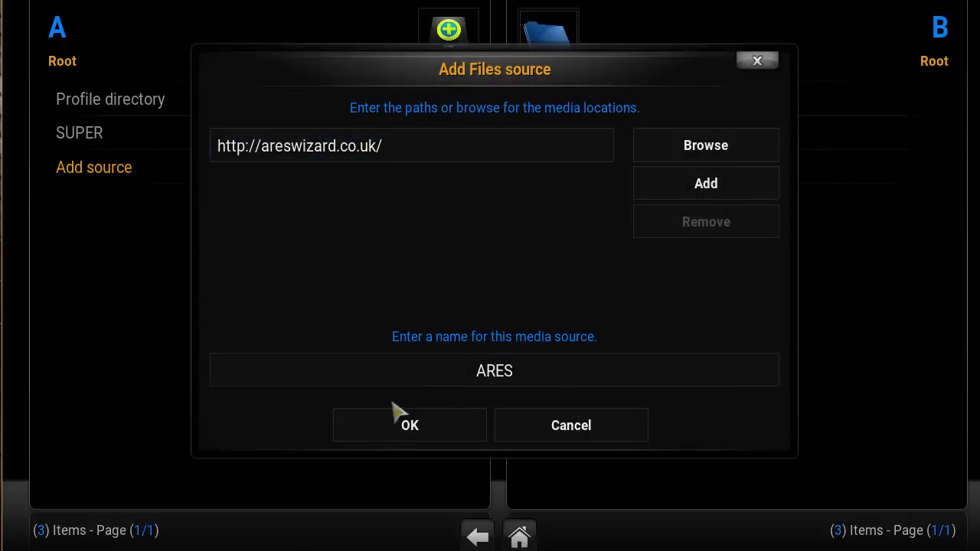
{"action": "left_click", "coordinate": [409, 426]}
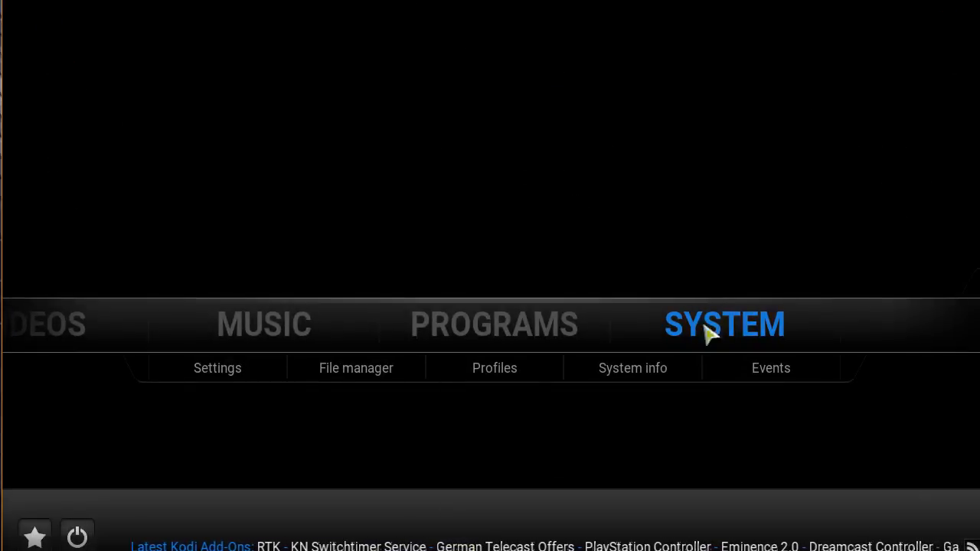
- Reach Settings > Add-ons and choose Install from zip file
{"action": "left_click", "coordinate": [217, 367]}
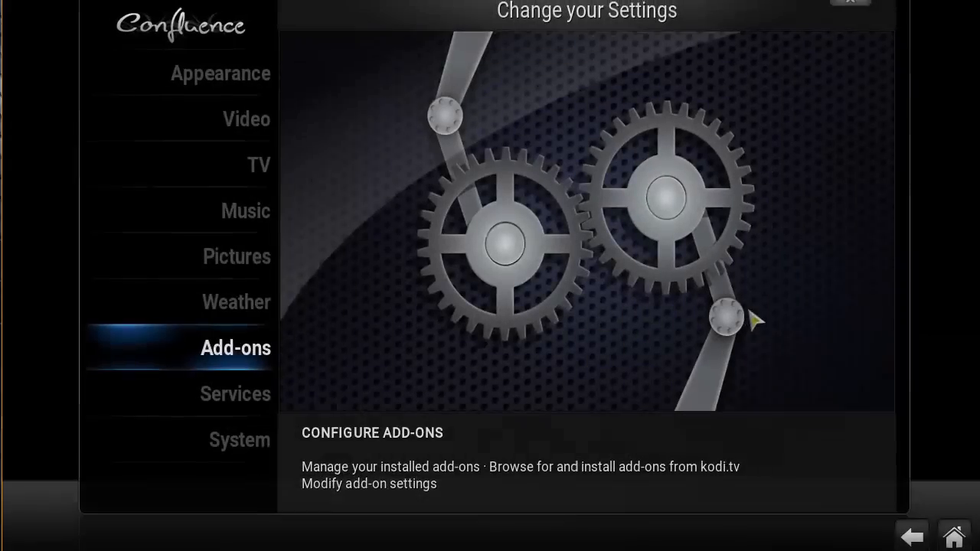
{"action": "left_click", "coordinate": [235, 348]}
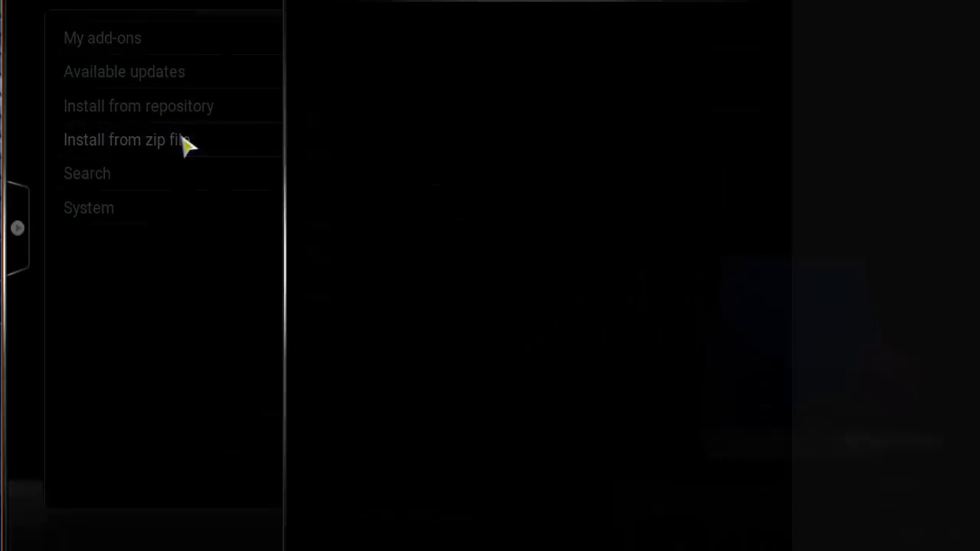
{"action": "left_click", "coordinate": [125, 139]}
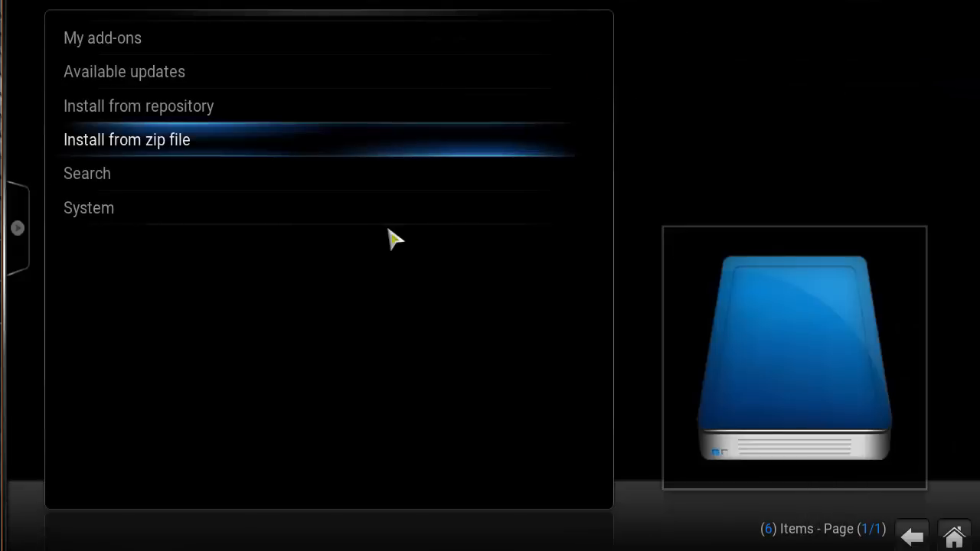
{"action": "mouse_move", "coordinate": [324, 345]}
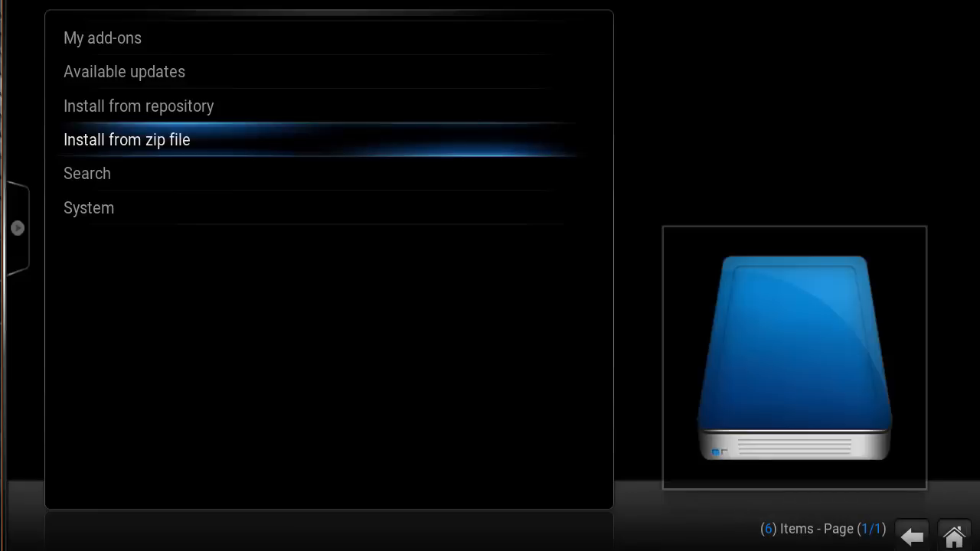
{"action": "mouse_move", "coordinate": [543, 361]}
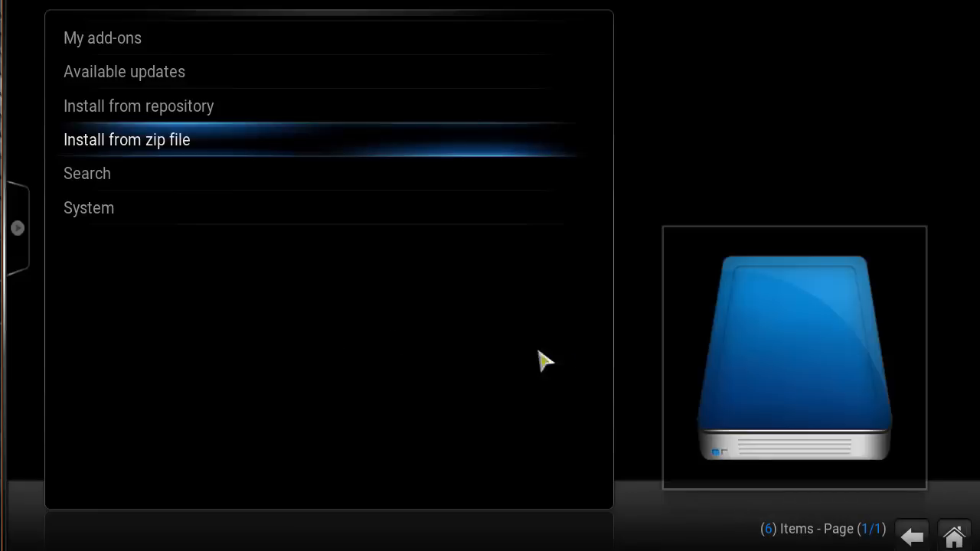
{"action": "mouse_move", "coordinate": [291, 159]}
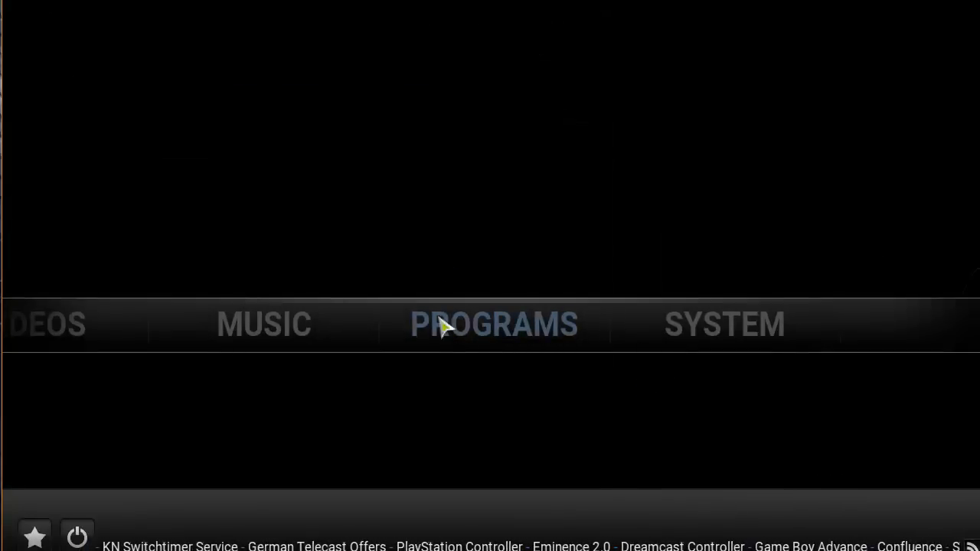
- Launch Ares Wizard from the program add-ons, letting its update check finish
{"action": "left_click", "coordinate": [493, 325]}
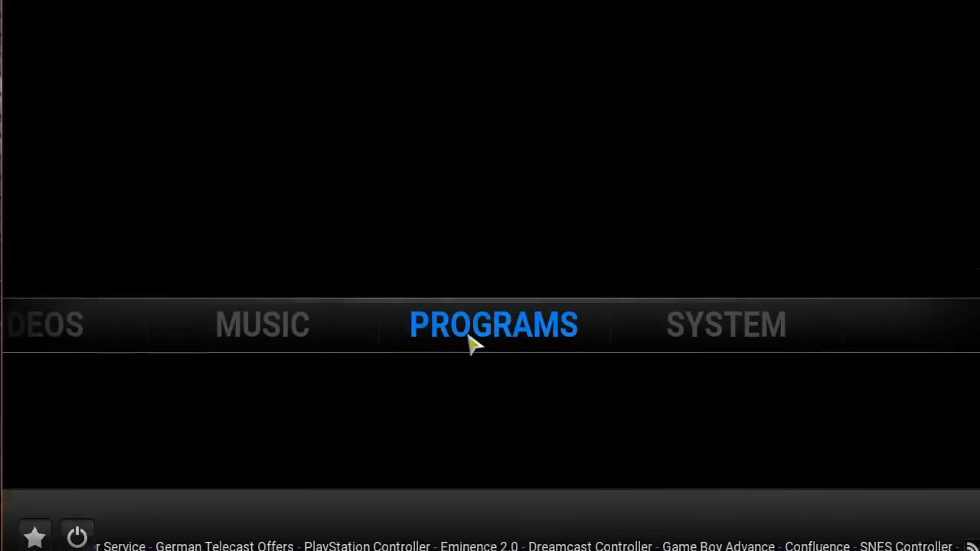
{"action": "left_click", "coordinate": [493, 325]}
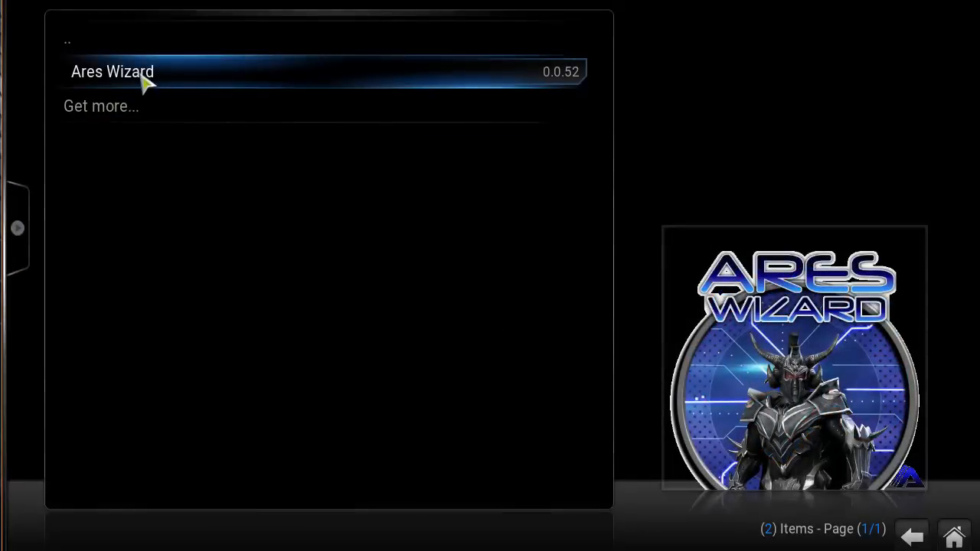
{"action": "left_click", "coordinate": [111, 72]}
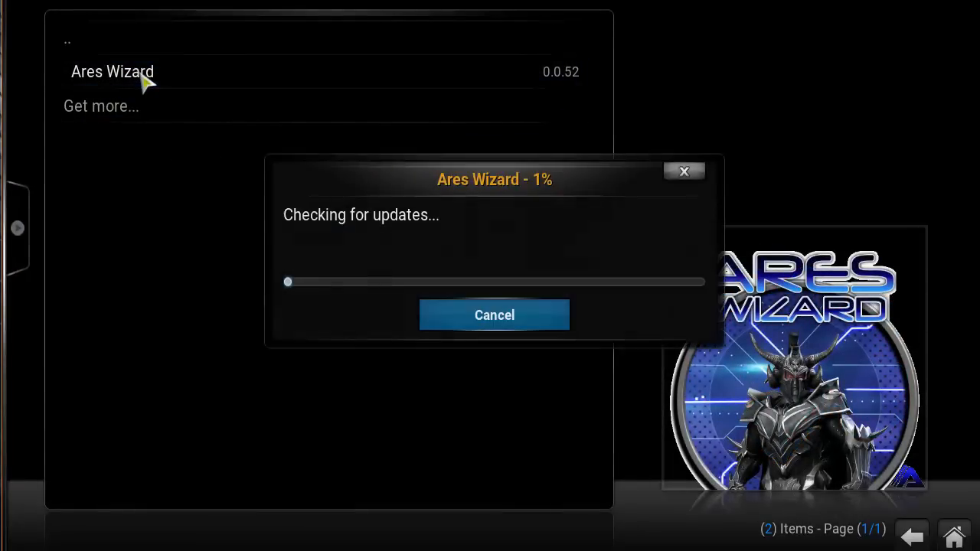
{"action": "mouse_move", "coordinate": [290, 205]}
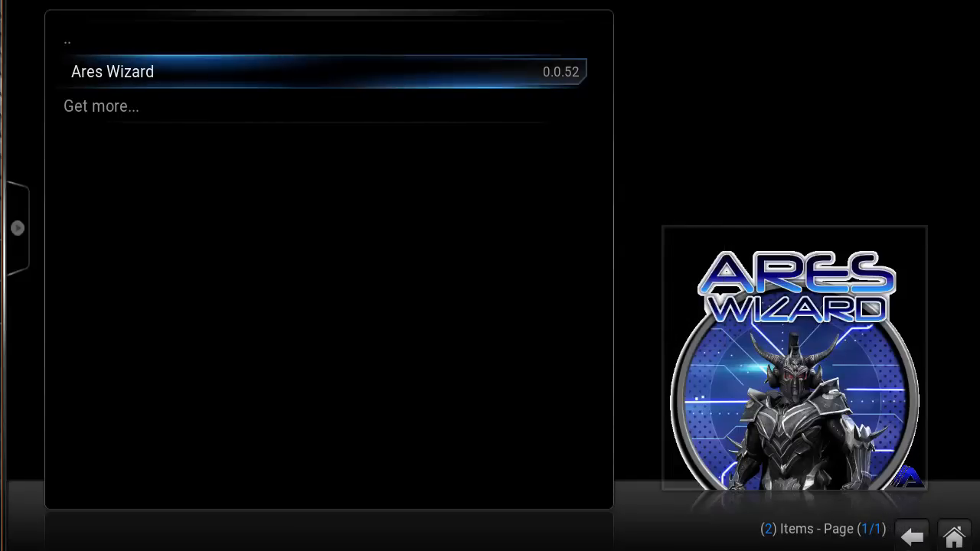
{"action": "left_click", "coordinate": [112, 72]}
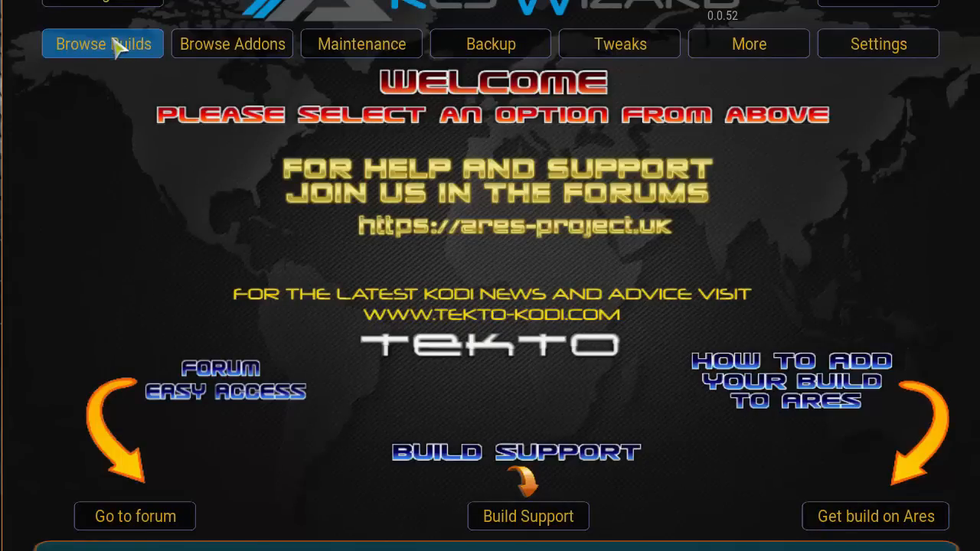
- Browse the builds list and choose the Pulse builds
{"action": "left_click", "coordinate": [103, 43]}
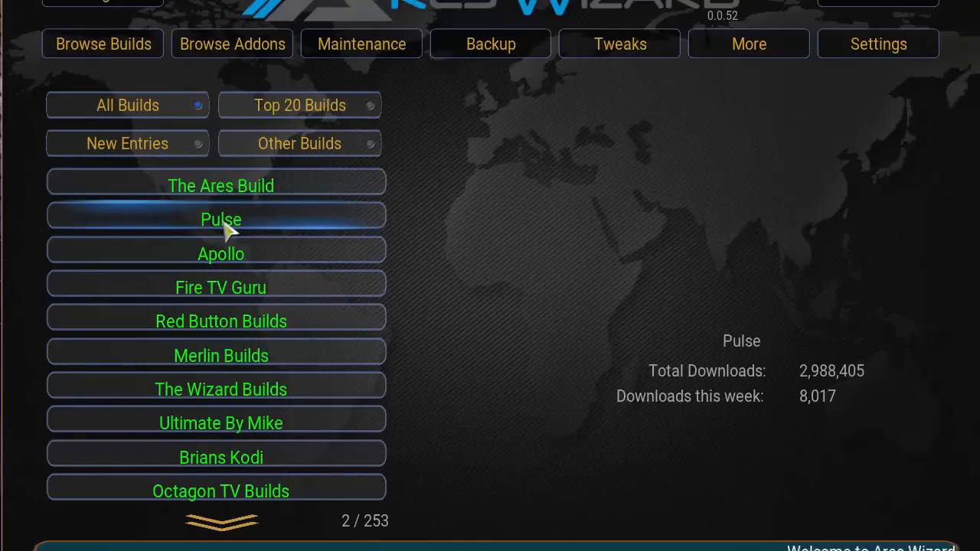
{"action": "left_click", "coordinate": [220, 221]}
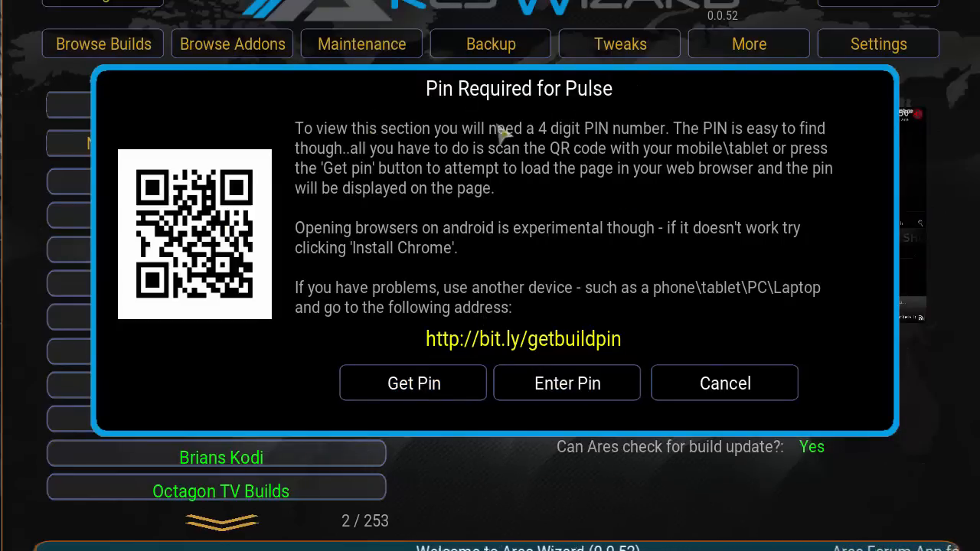
{"action": "mouse_move", "coordinate": [539, 331]}
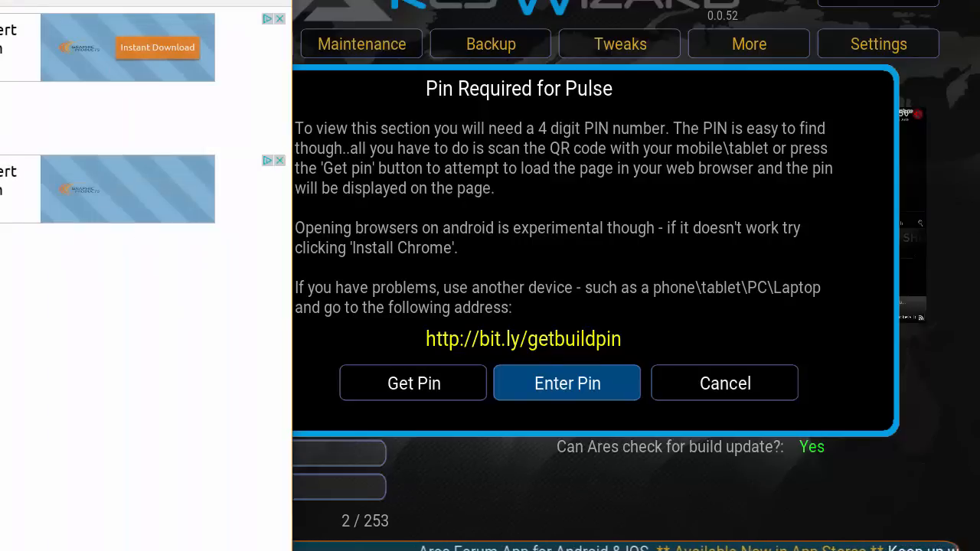
- Fetch the PIN and enter it to unlock the Pulse CCM build details
{"action": "left_click", "coordinate": [413, 382]}
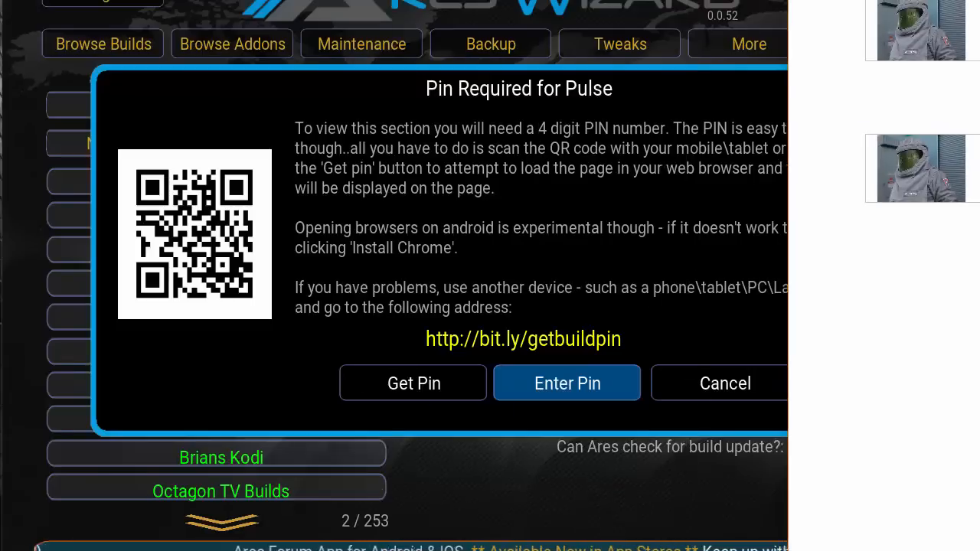
{"action": "left_click", "coordinate": [413, 383]}
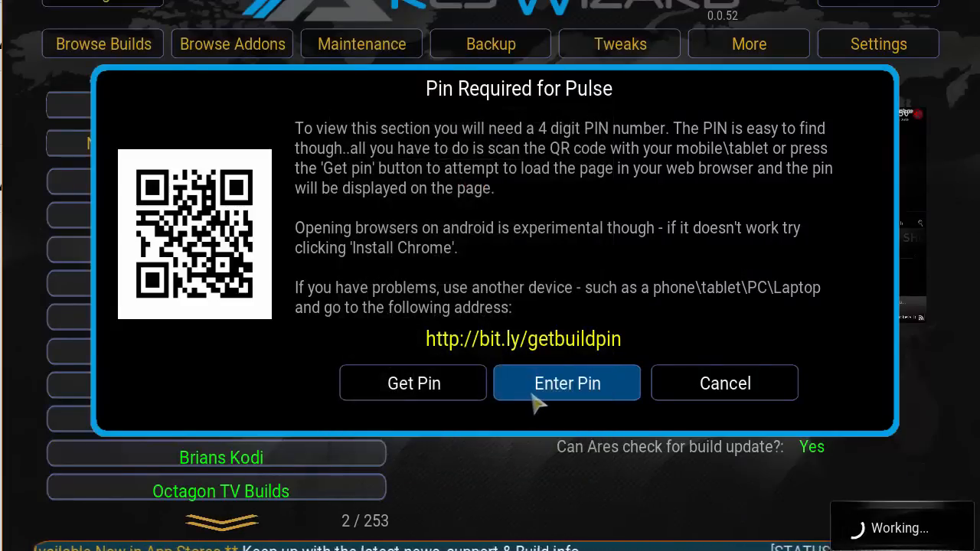
{"action": "left_click", "coordinate": [724, 383]}
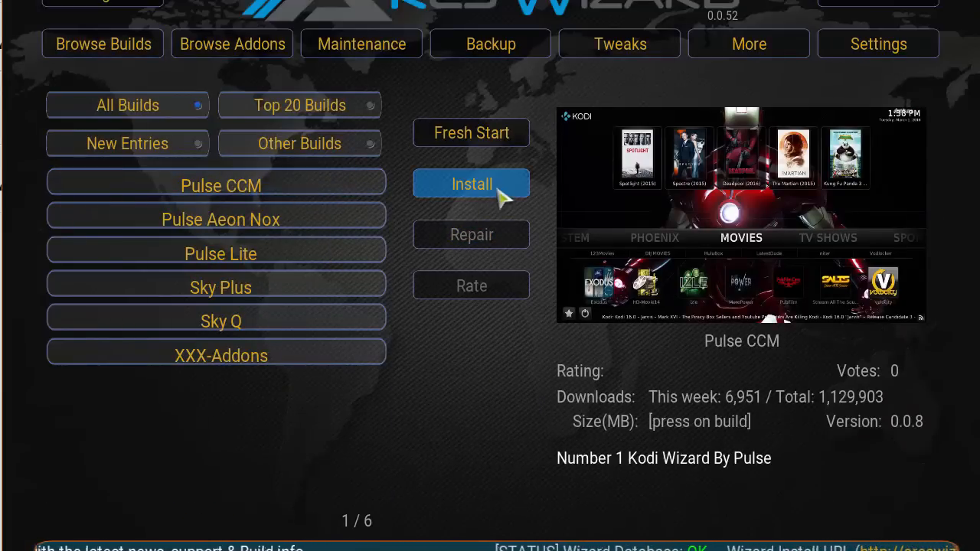
- Start installing Pulse CCM so its 248.81 MB download begins
{"action": "left_click", "coordinate": [472, 184]}
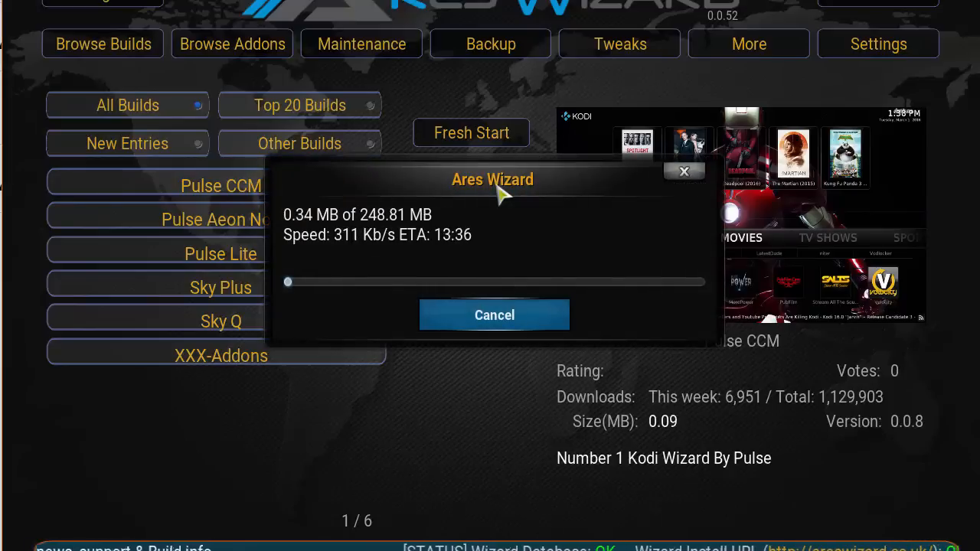